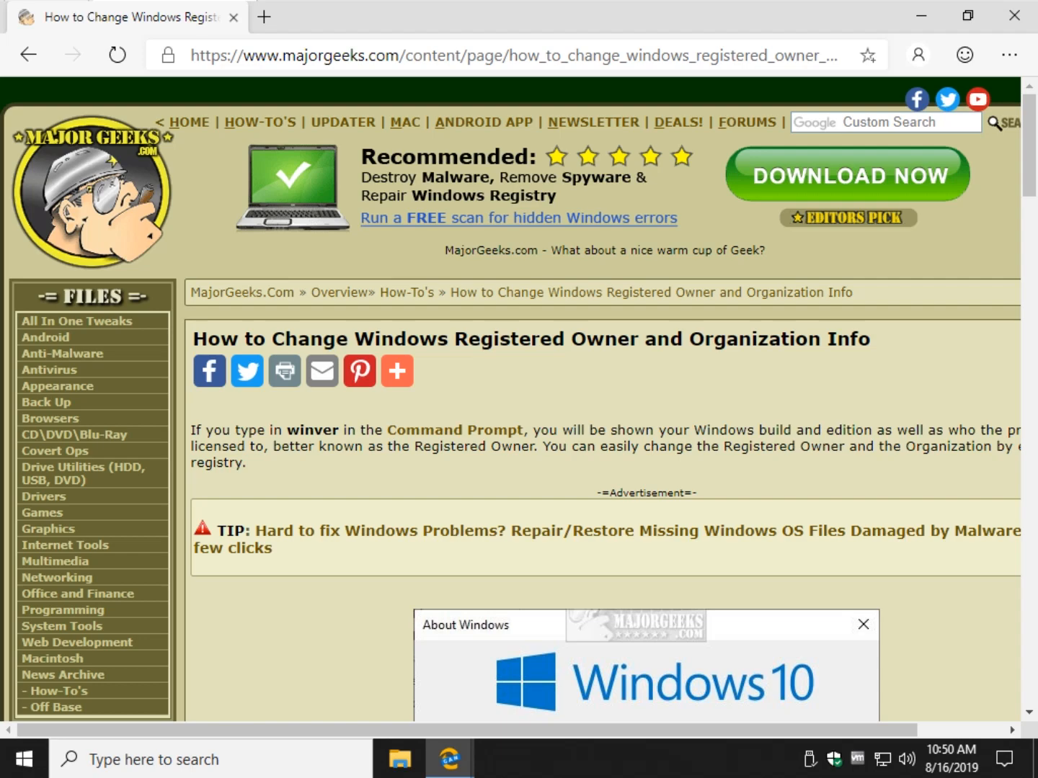
# Step: Scroll the MajorGeeks article down to its About Windows winver screenshot
pyautogui.scroll(-3)
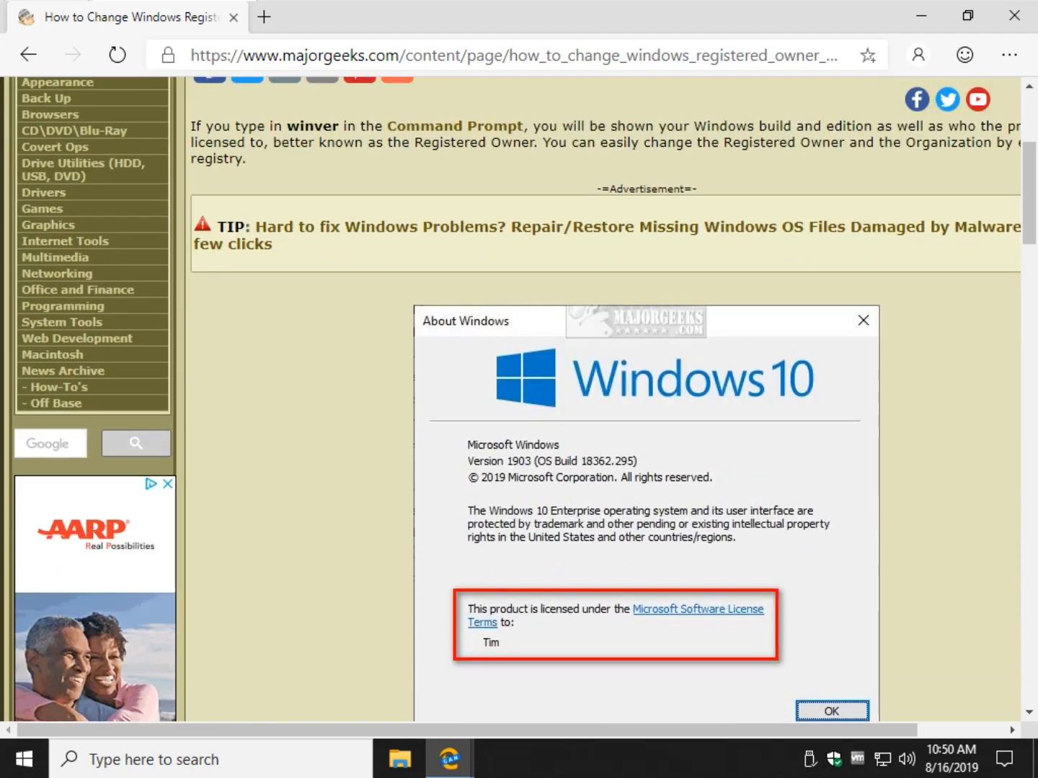
pyautogui.scroll(-3)
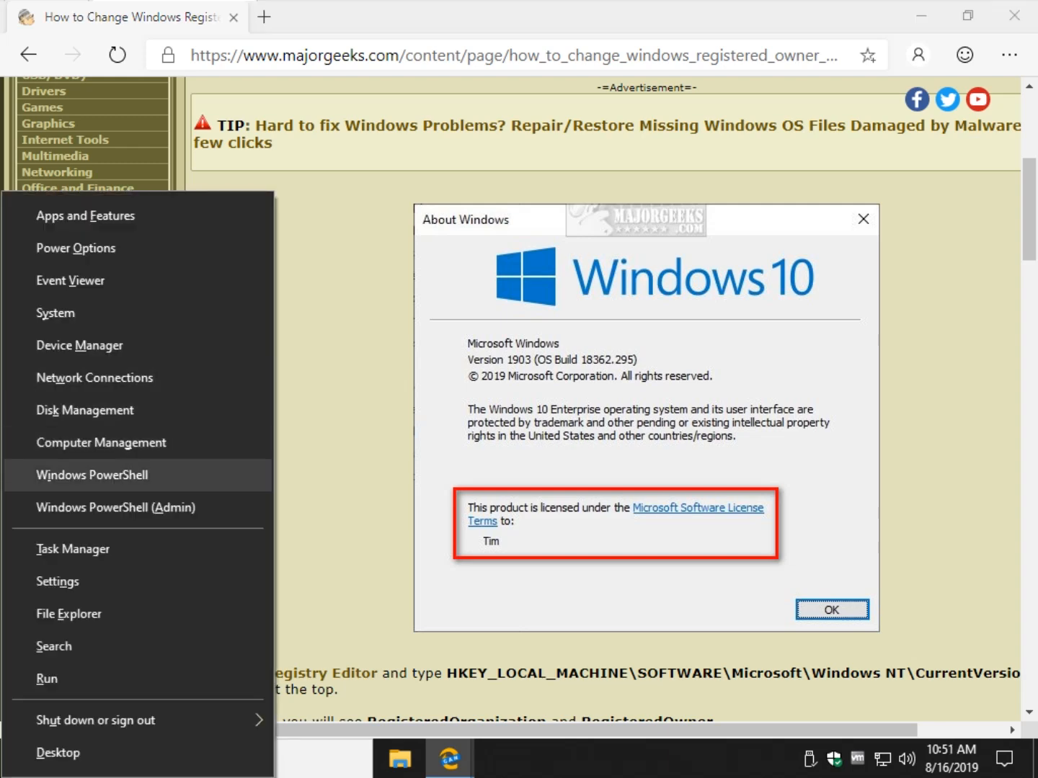
# Step: Launch Windows PowerShell from the Win+X menu and run winver
pyautogui.click(26, 758)
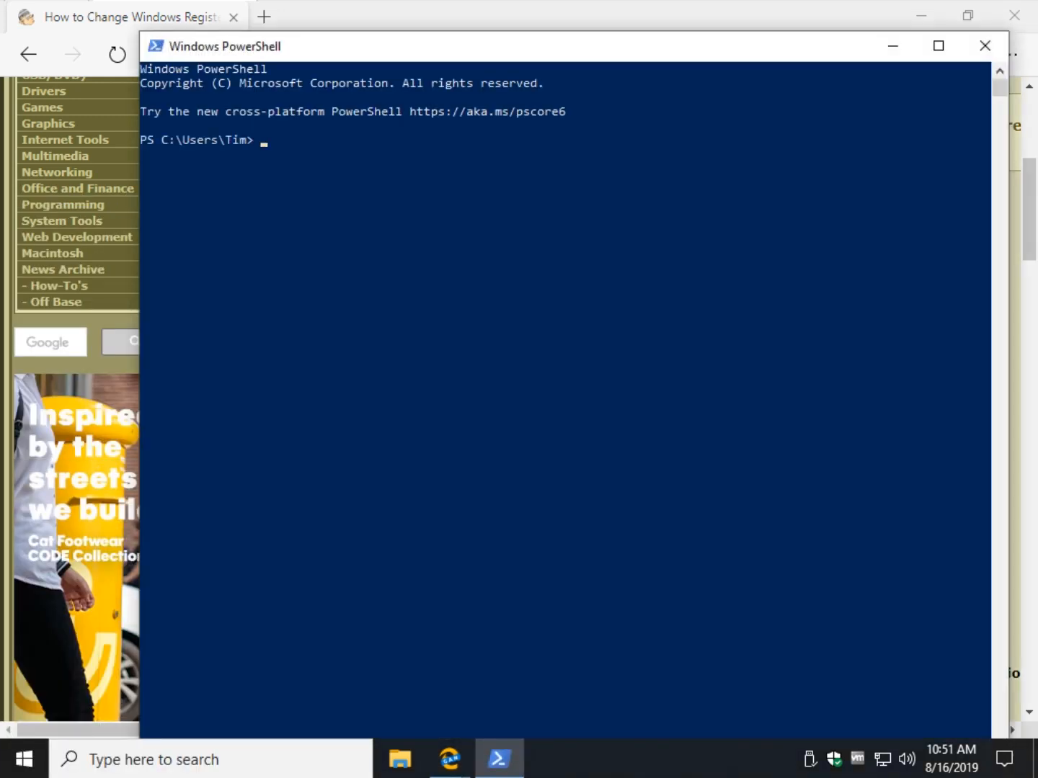
pyautogui.write('winver')
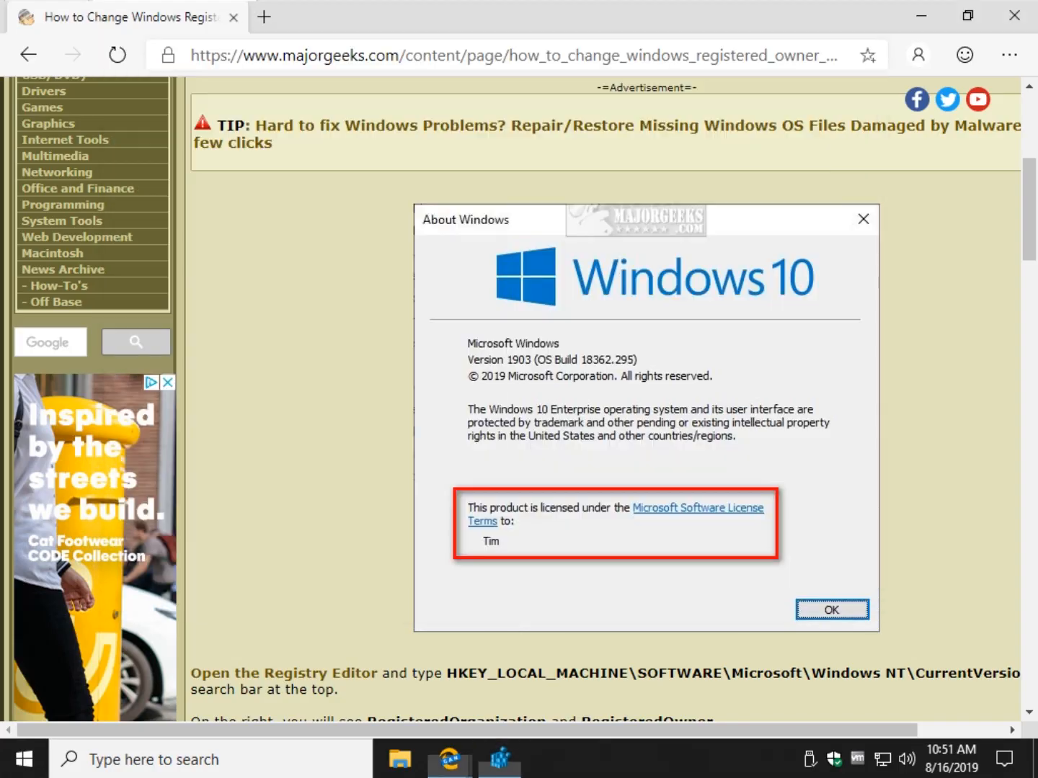
# Step: Scroll the article to its 'Open the Registry Editor' step and launch regedit
pyautogui.scroll(-3)
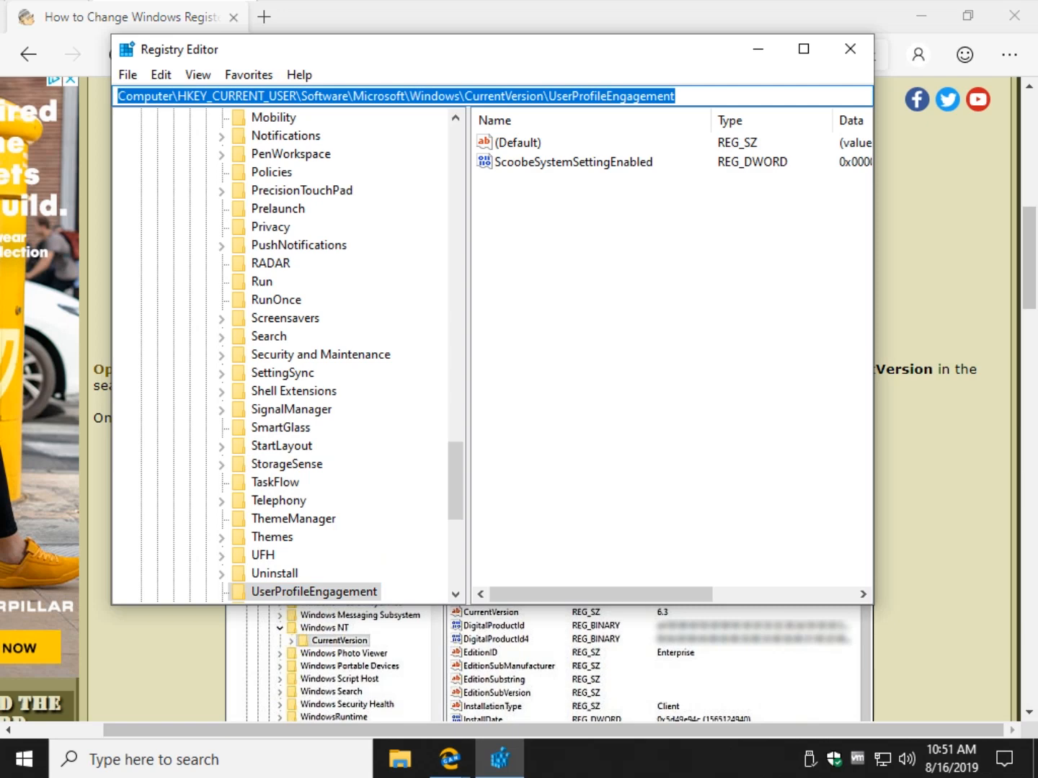
# Step: Navigate to HKEY_LOCAL_MACHINE\SOFTWARE\Microsoft\Windows NT\CurrentVersion and locate the RegisteredOrganization and RegisteredOwner values
pyautogui.write('HKEY_LOCAL_MACHINE\\SOFTWARE\\Microsoft\\Windows NT\\CurrentVersion')
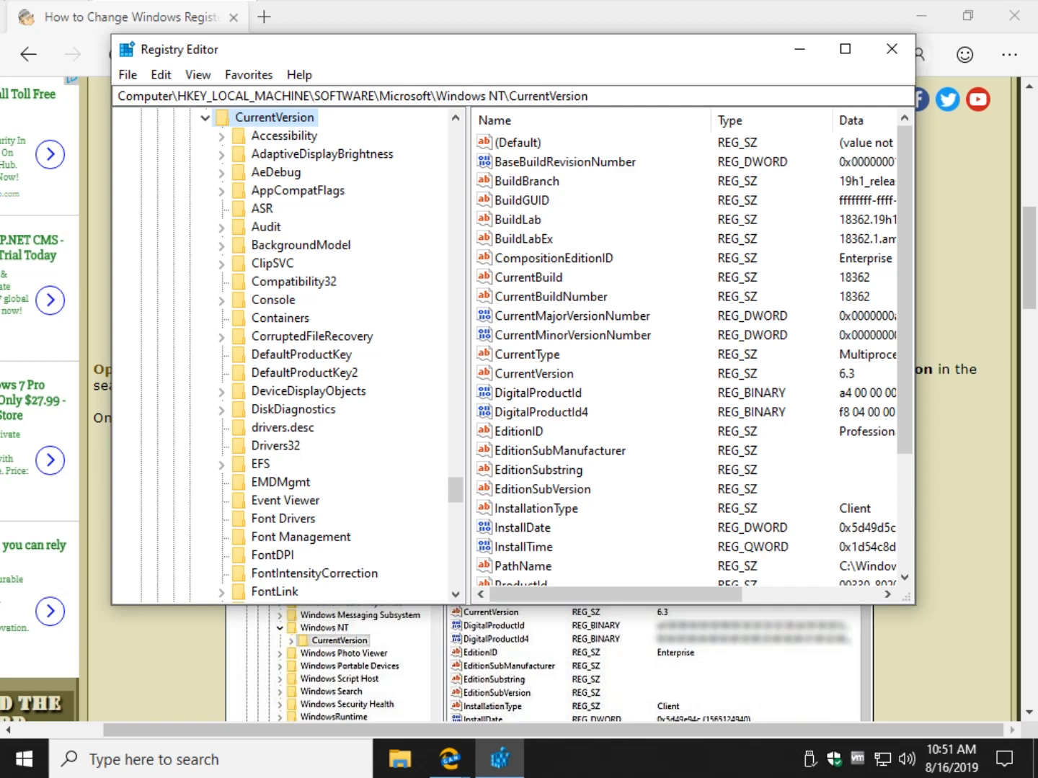
pyautogui.scroll(-3)
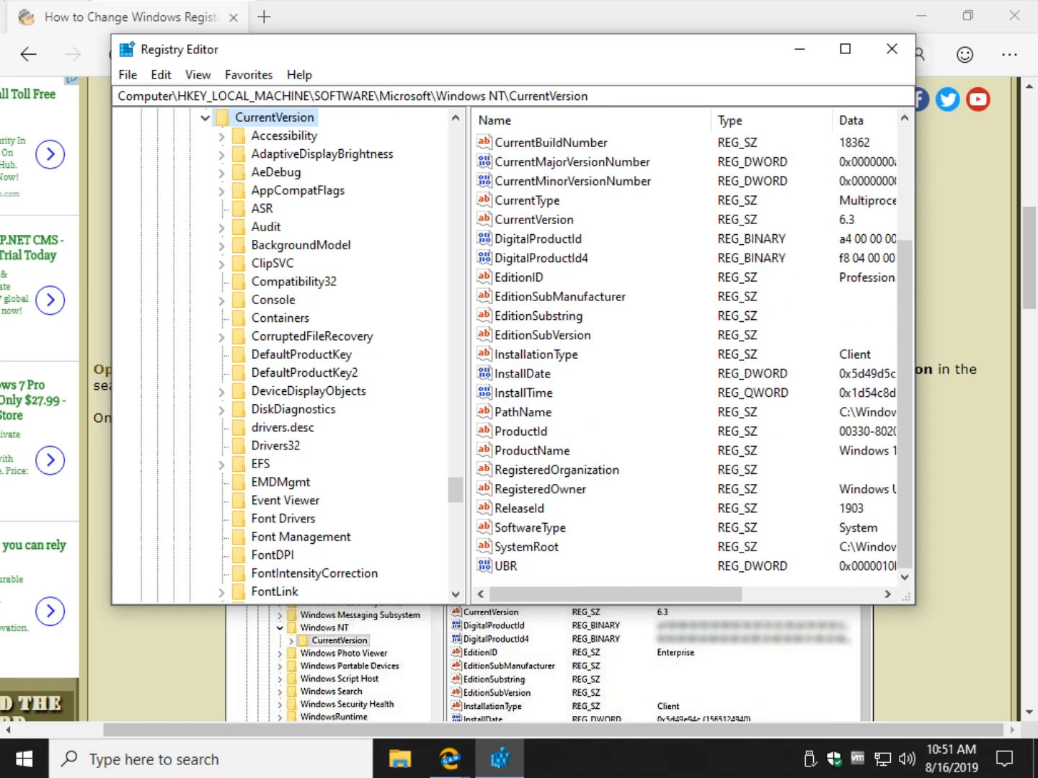
pyautogui.click(556, 470)
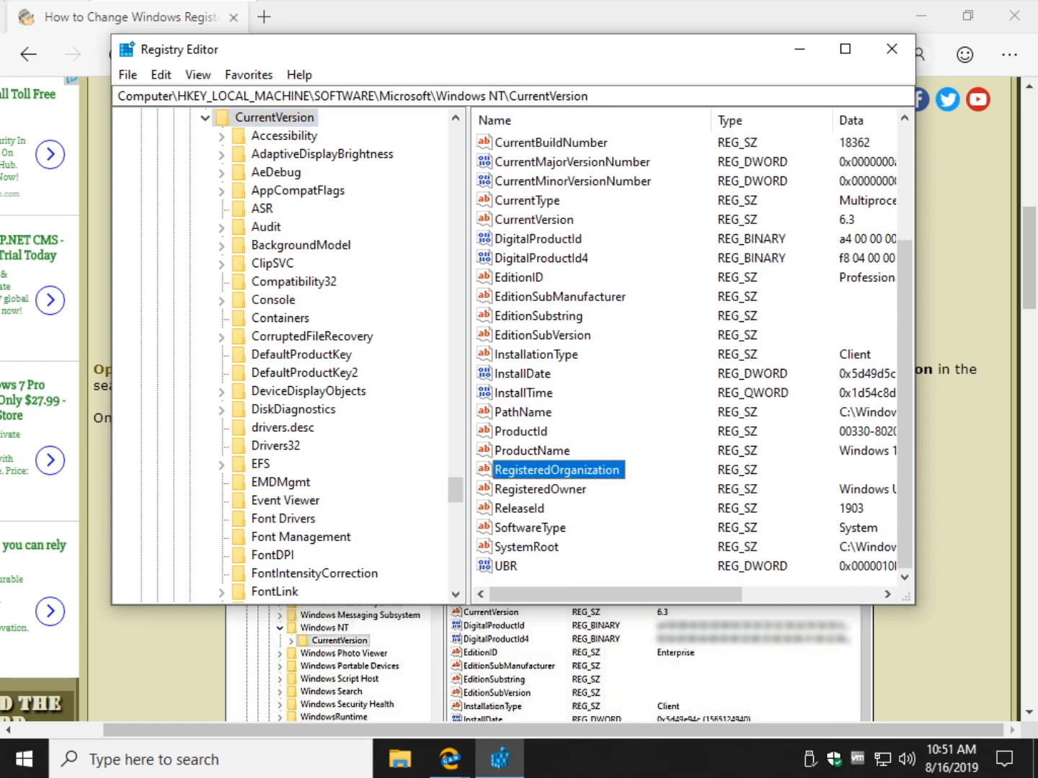
pyautogui.click(542, 489)
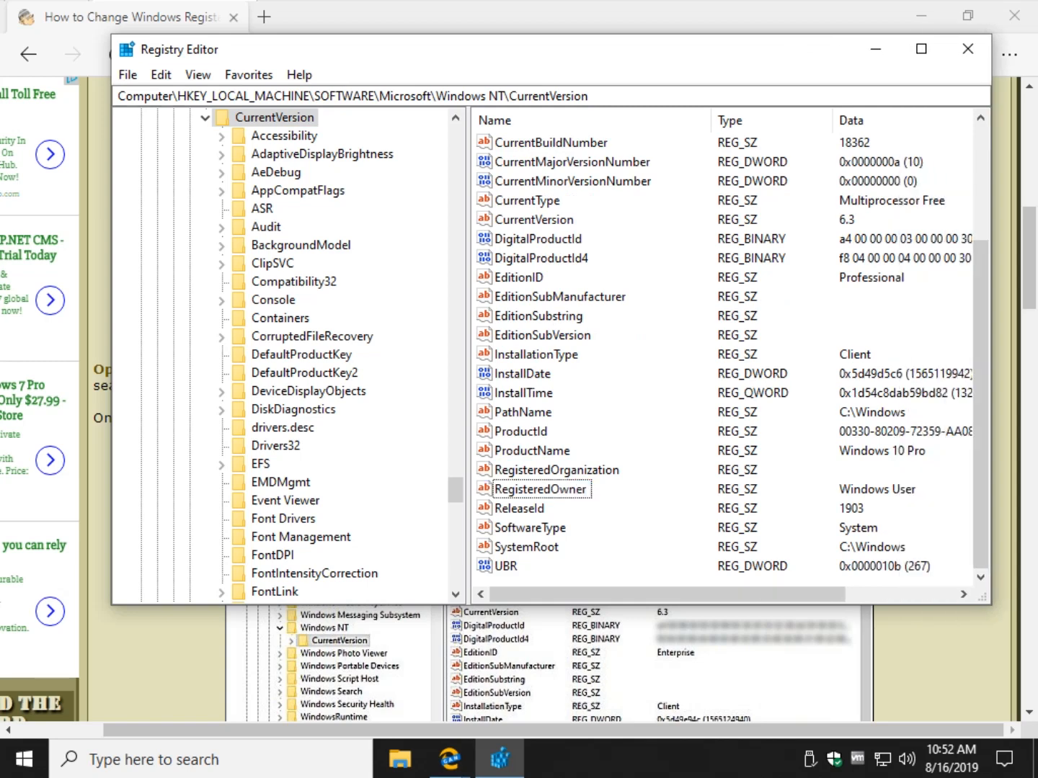
# Step: Set the RegisteredOwner value to MajorGeeks
pyautogui.doubleClick(540, 488)
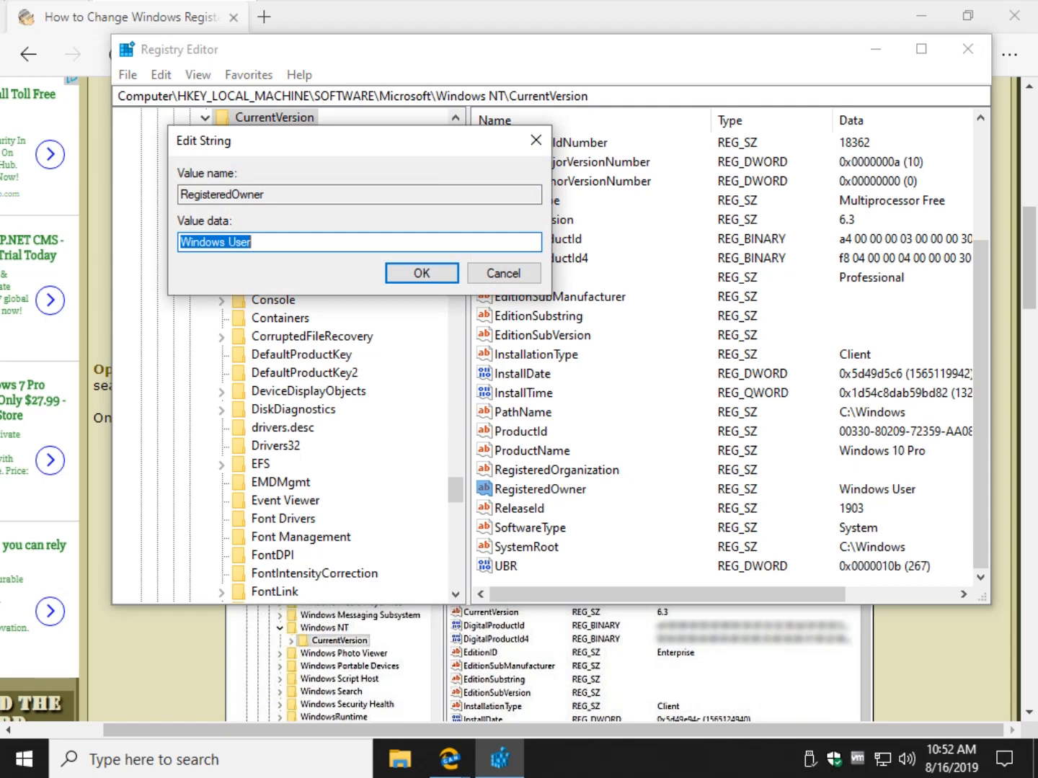
pyautogui.write('MajorGeeks')
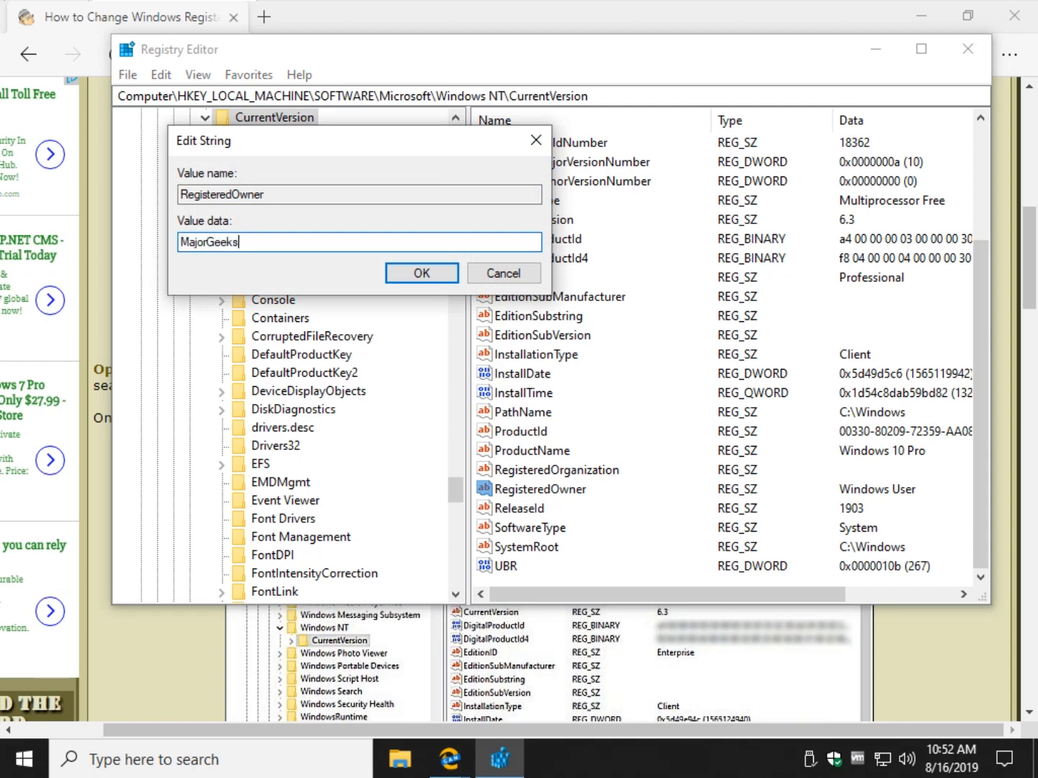
pyautogui.click(421, 273)
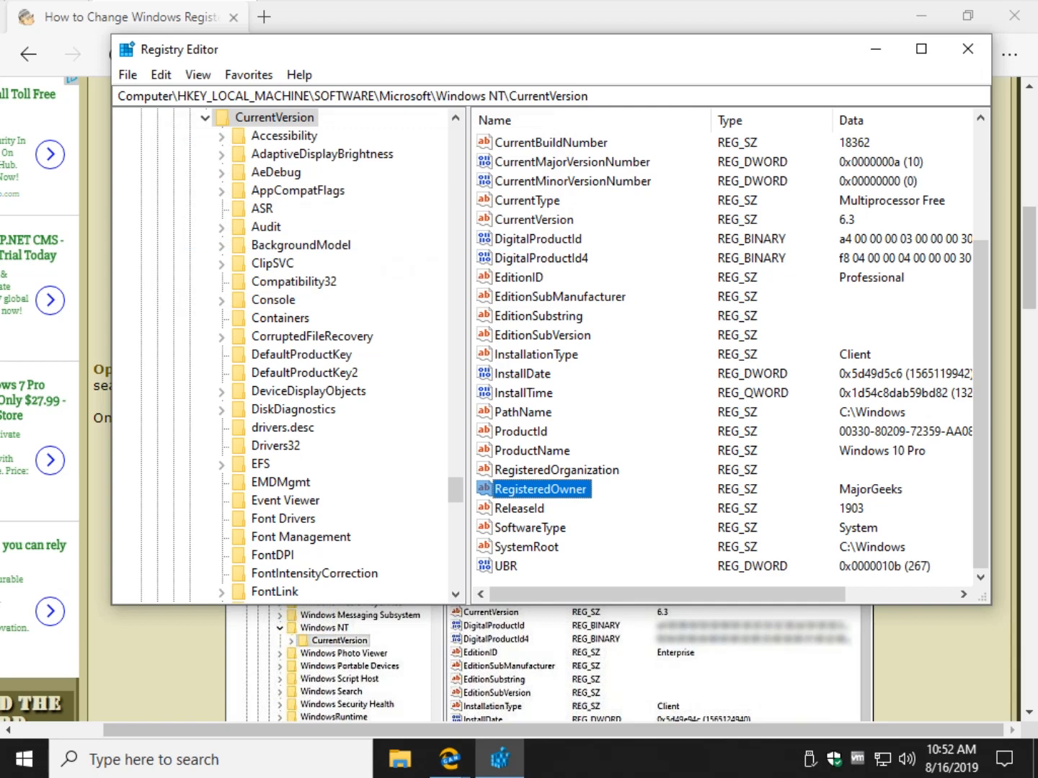
# Step: Set the RegisteredOrganization value to Anything You Want
pyautogui.click(555, 470)
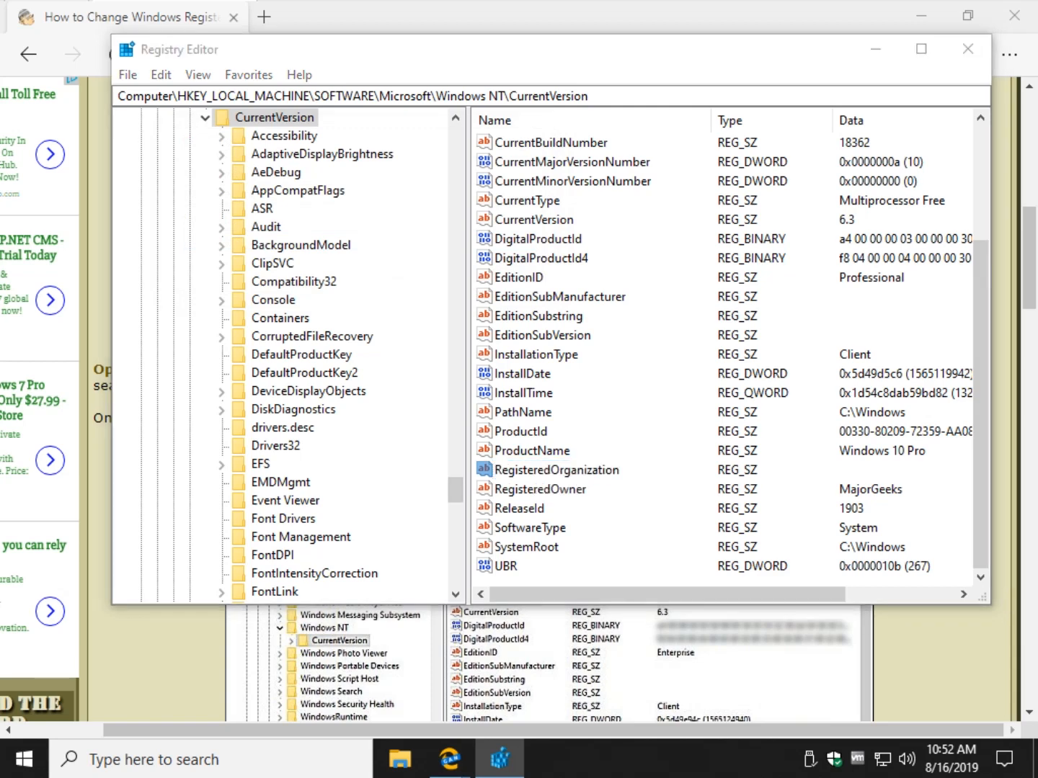
pyautogui.write('Anything You Want')
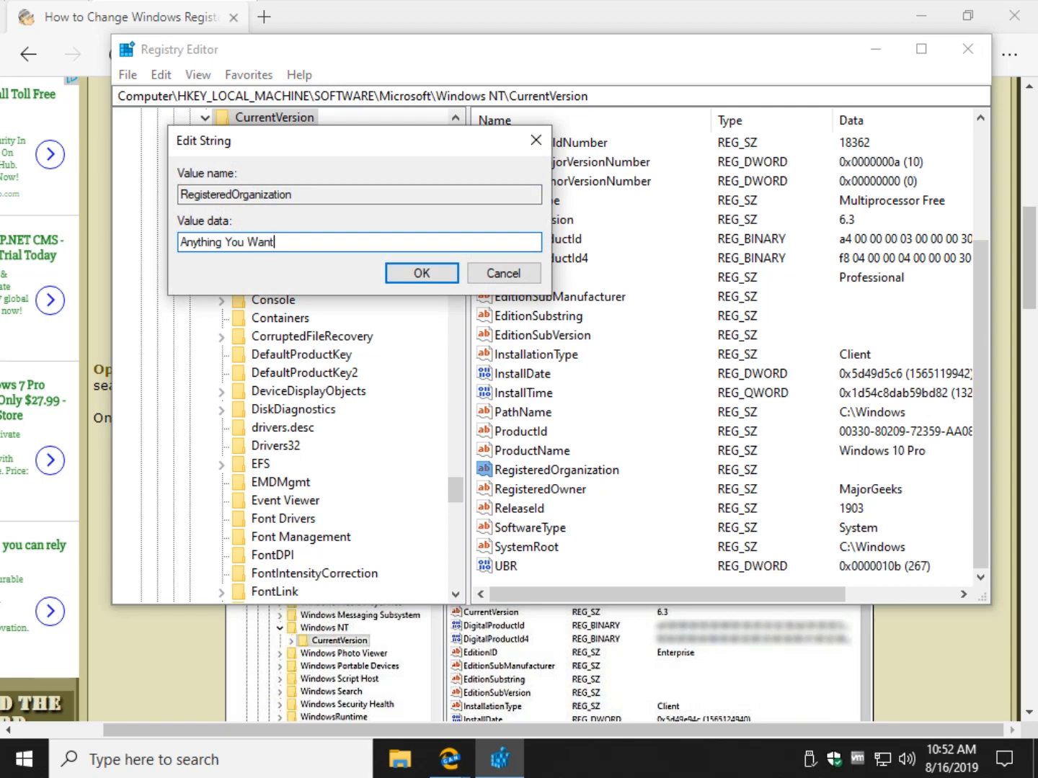
pyautogui.click(421, 274)
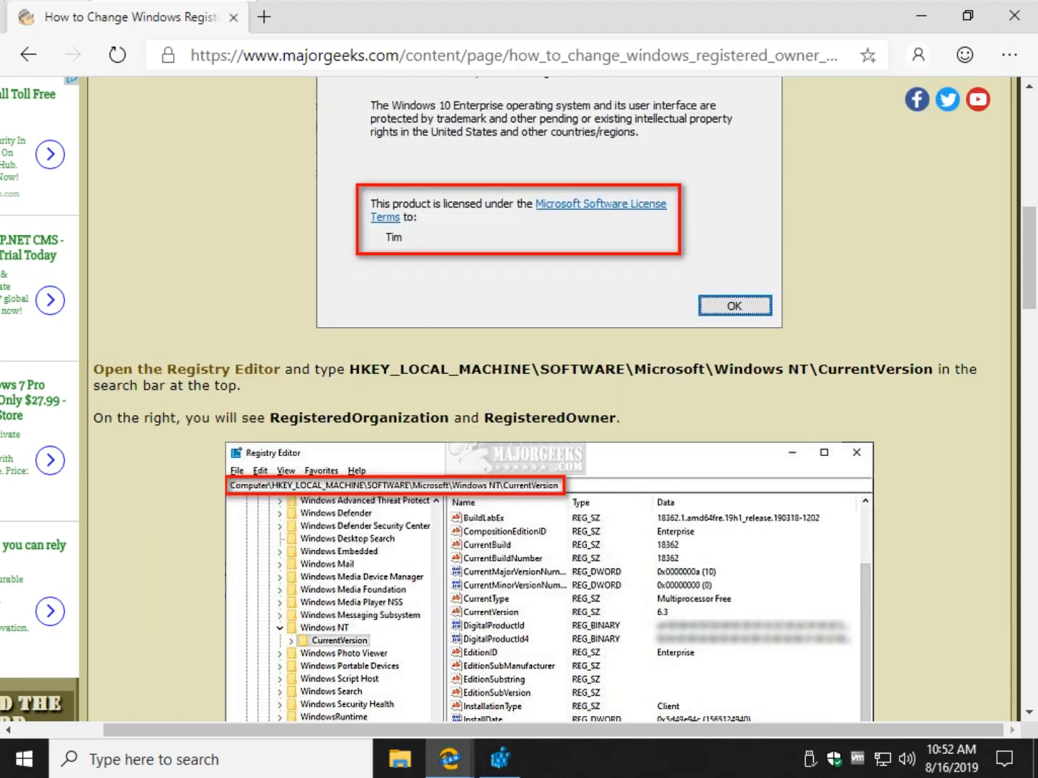
# Step: Confirm About Windows shows MajorGeeks and Anything You Want, then dismiss it and close PowerShell
pyautogui.scroll(-3)
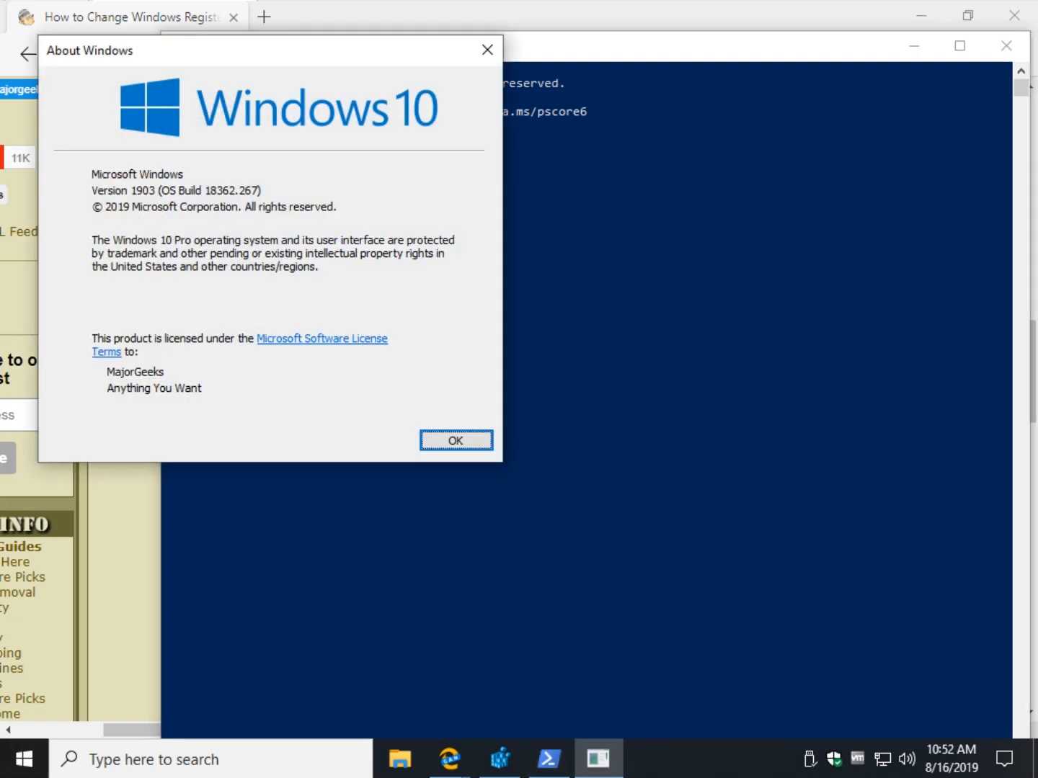
pyautogui.click(456, 441)
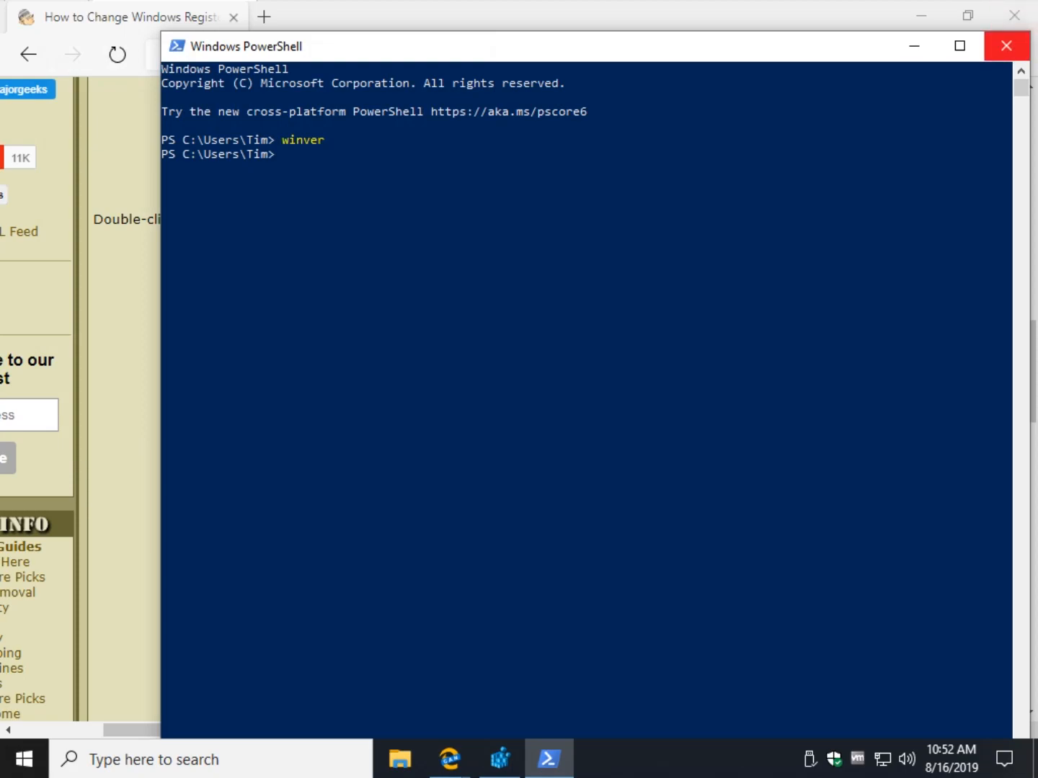
pyautogui.click(1006, 46)
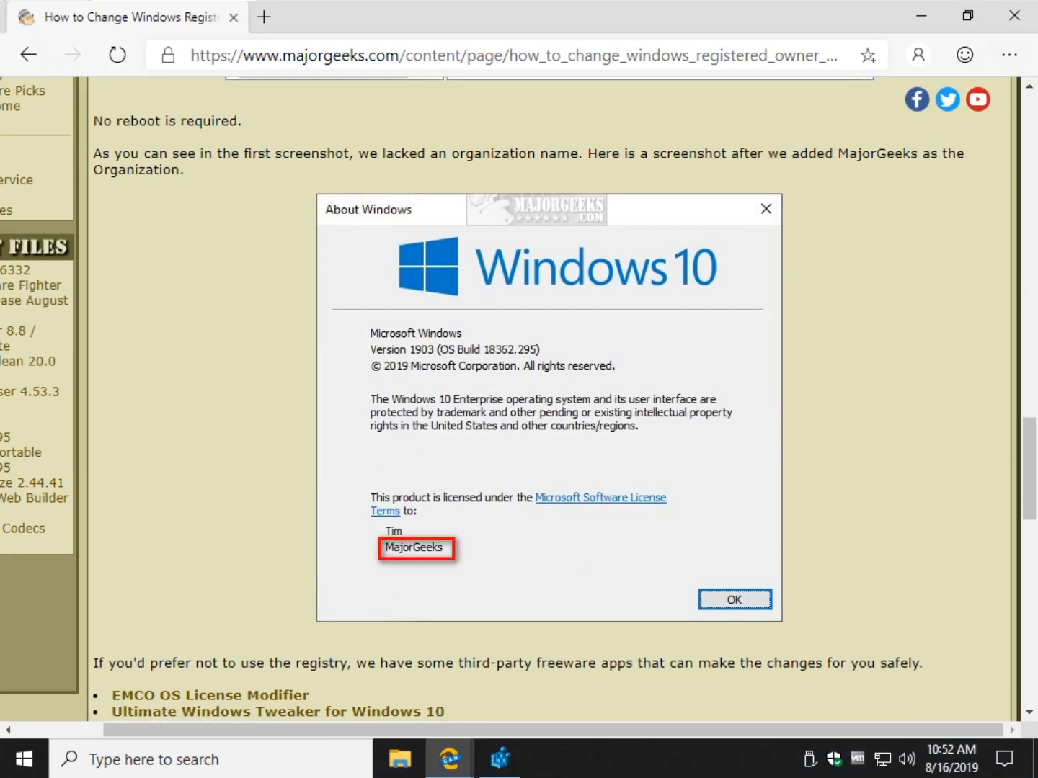
pyautogui.scroll(-3)
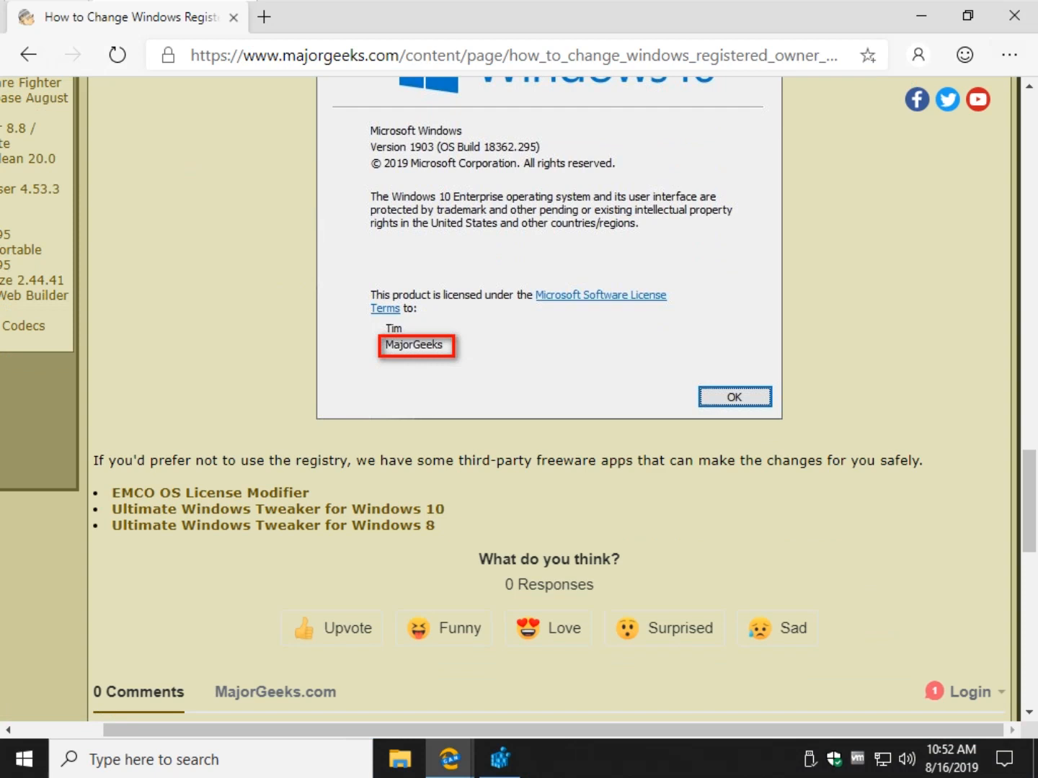
pyautogui.moveTo(210, 493)
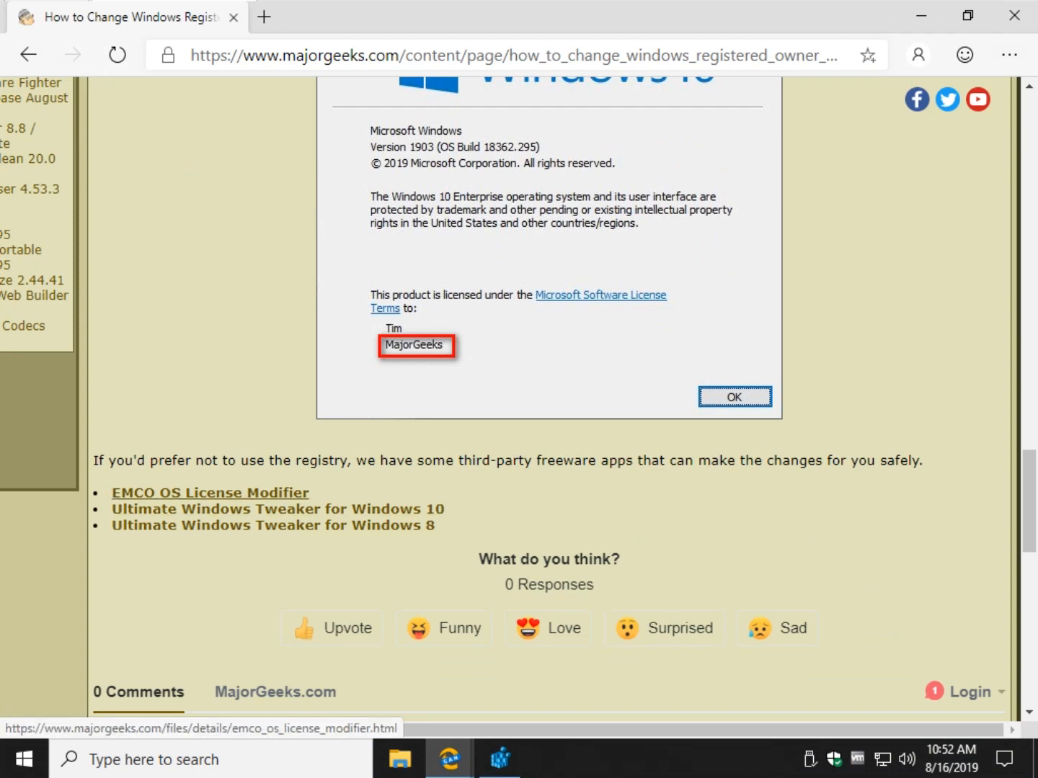
pyautogui.scroll(-3)
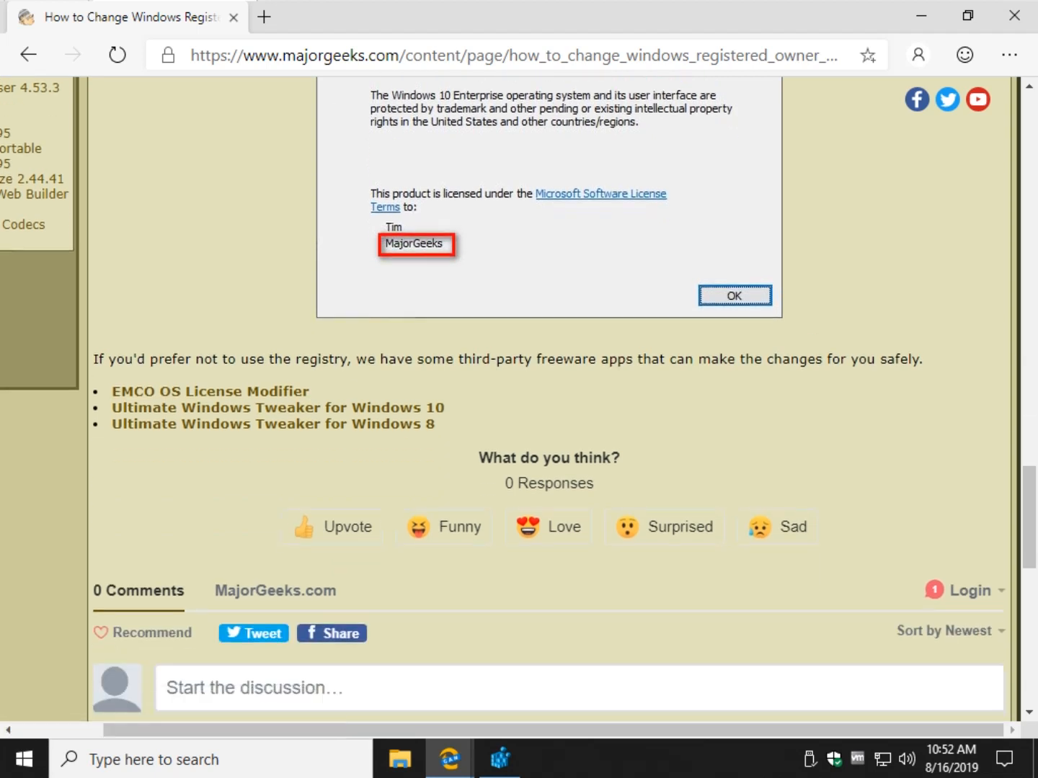
pyautogui.moveTo(277, 406)
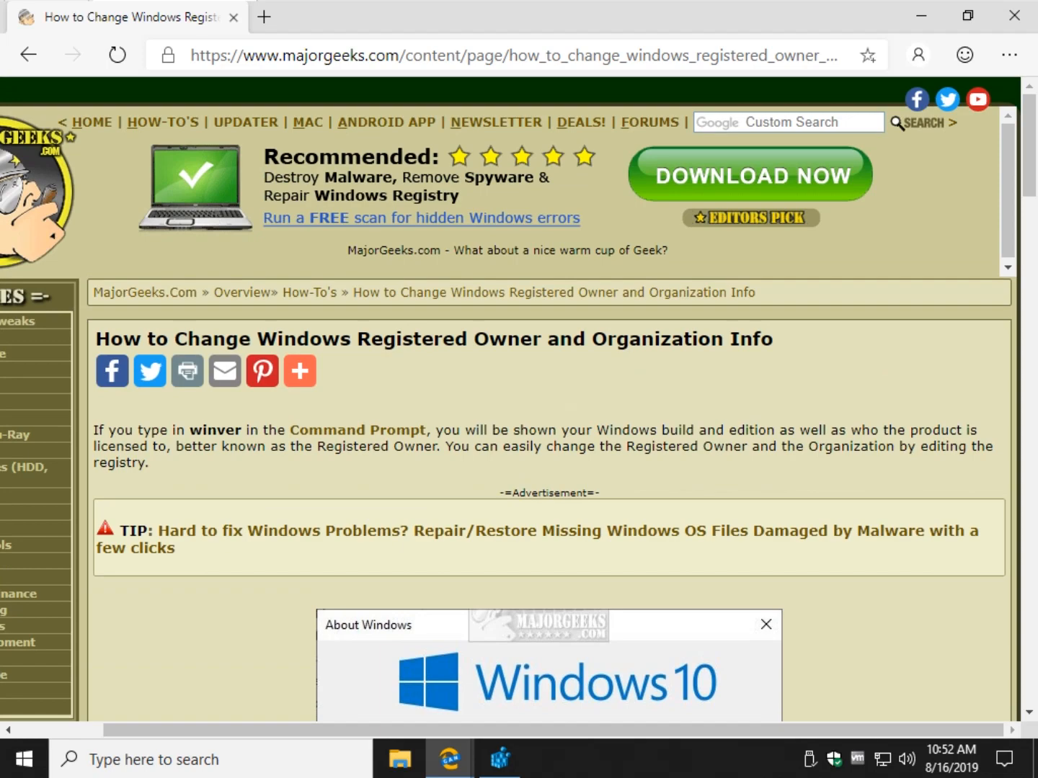
pyautogui.scroll(-3)
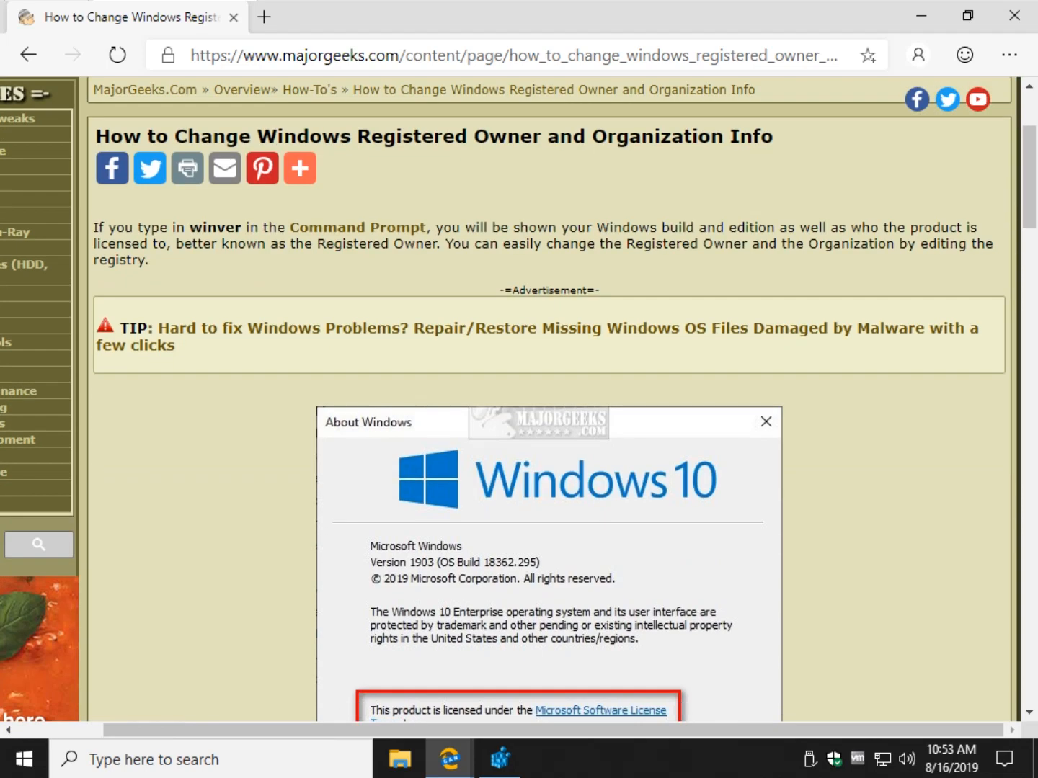
pyautogui.scroll(-3)
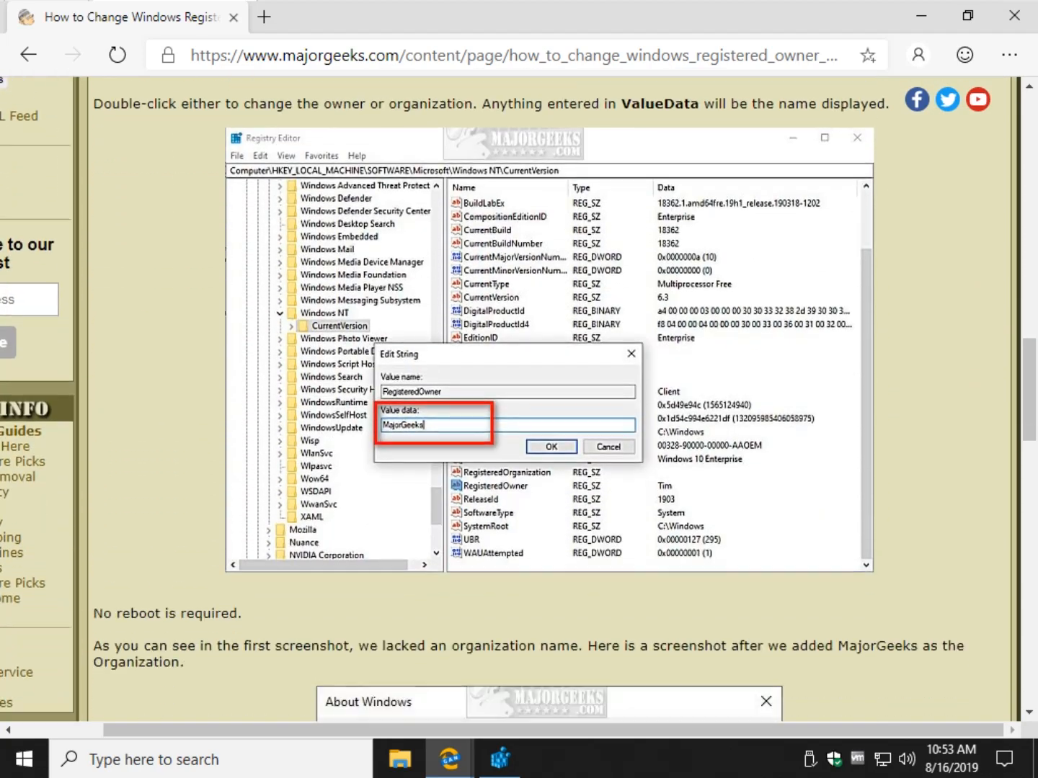
pyautogui.scroll(-3)
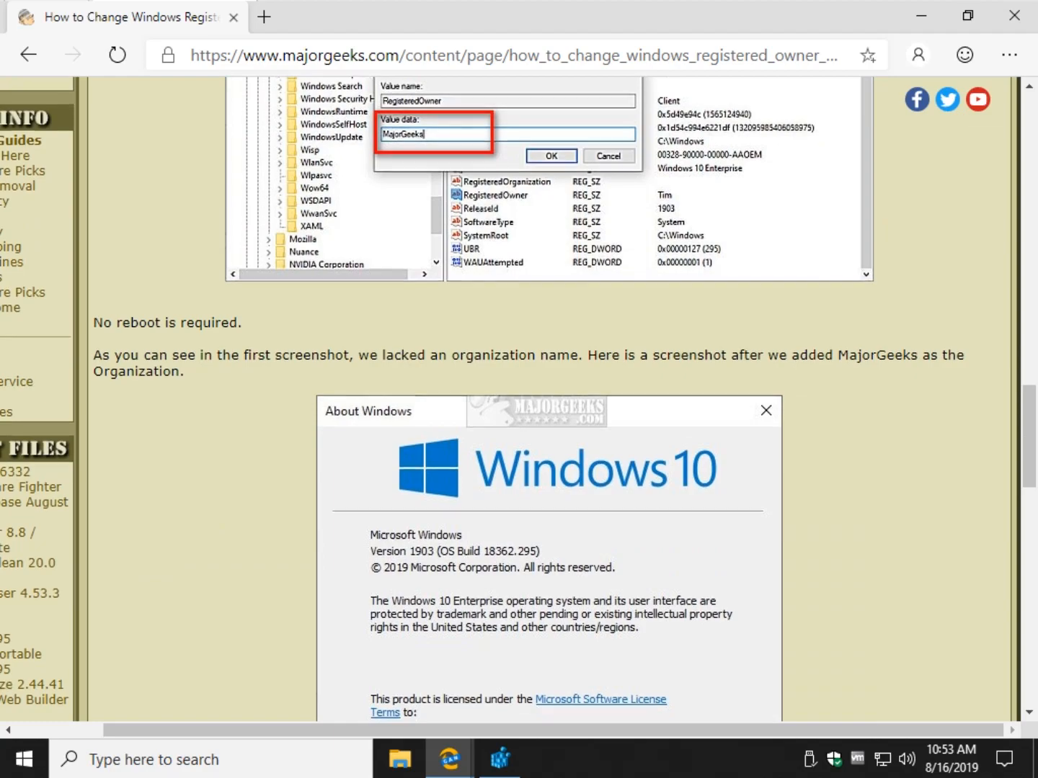
pyautogui.scroll(-3)
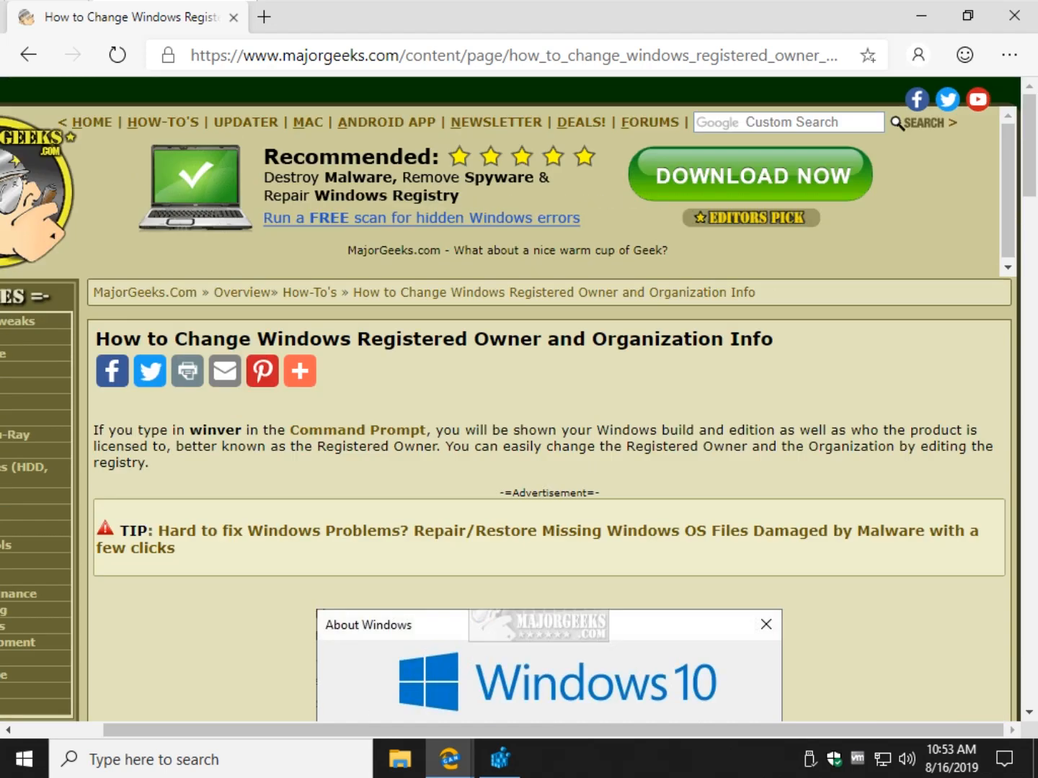
pyautogui.moveTo(15, 434)
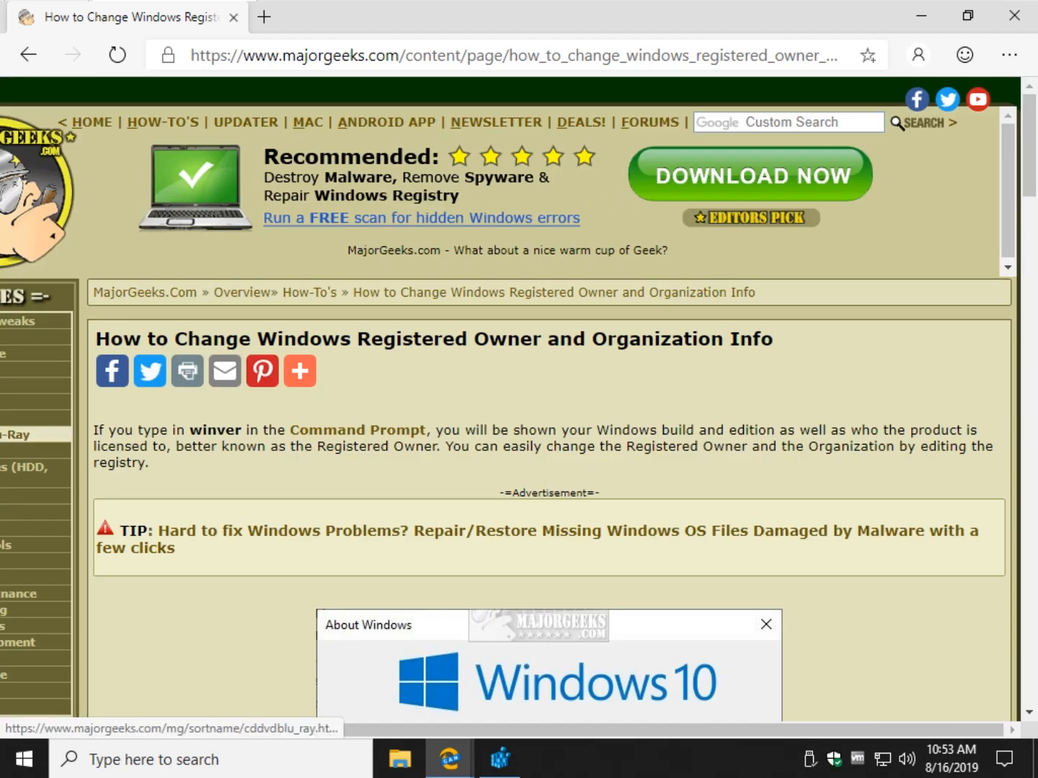